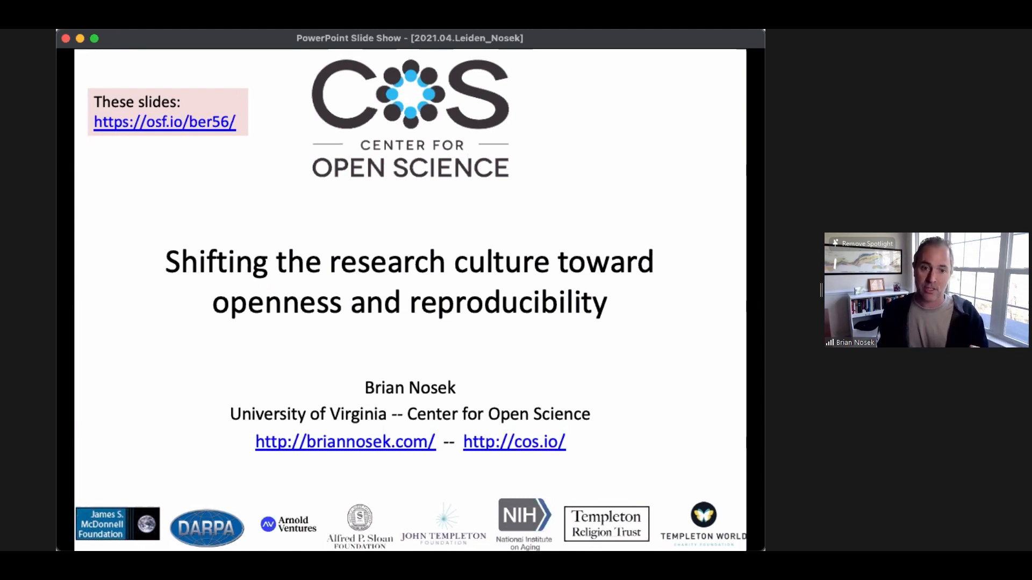
Advance through the Make it Possible, Make it Normative, Some Evidence and open science badges slides.
{"action": "key", "text": "right"}
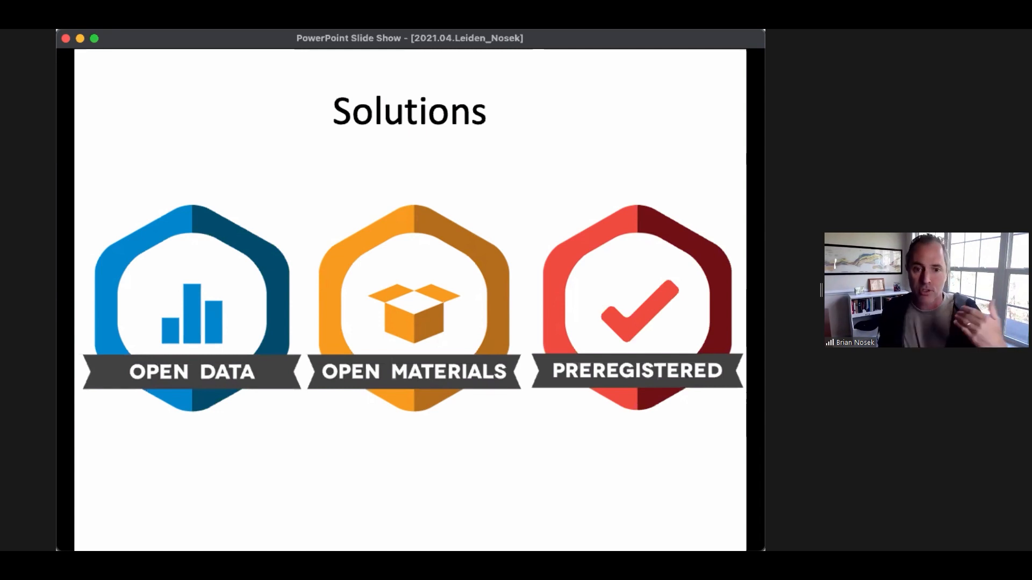
{"action": "key", "text": "right"}
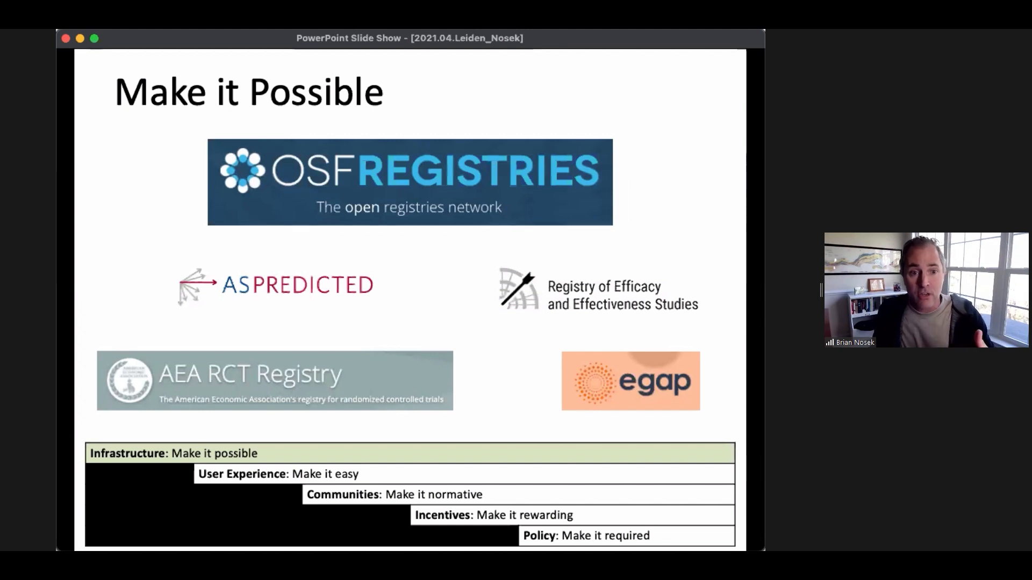
{"action": "key", "text": "right"}
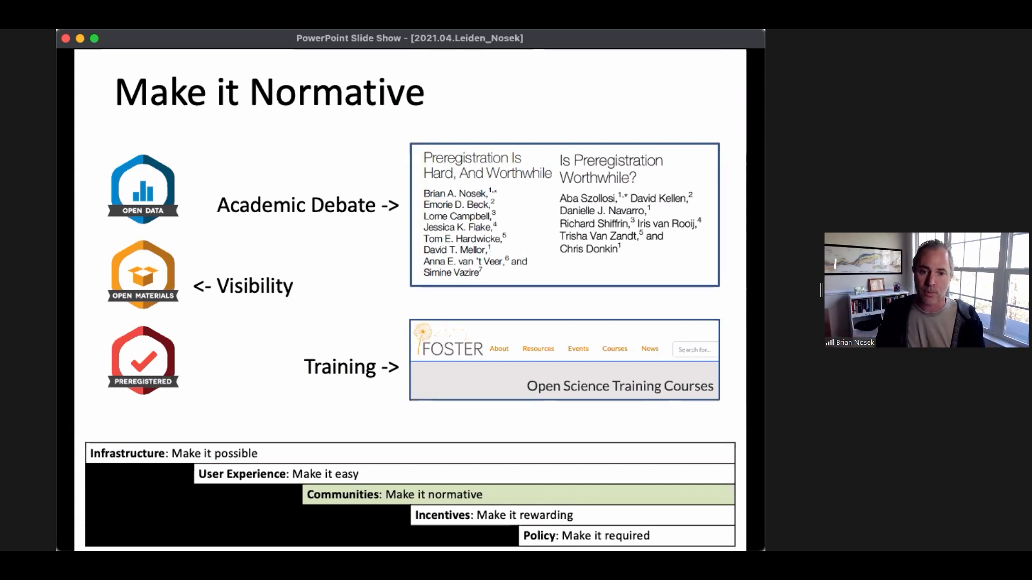
{"action": "key", "text": "right"}
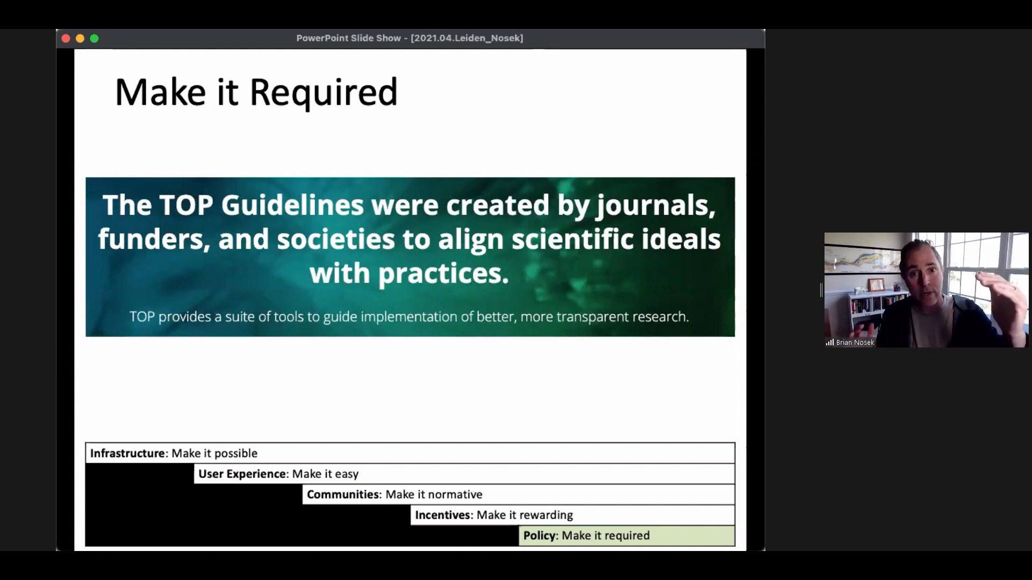
{"action": "key", "text": "right"}
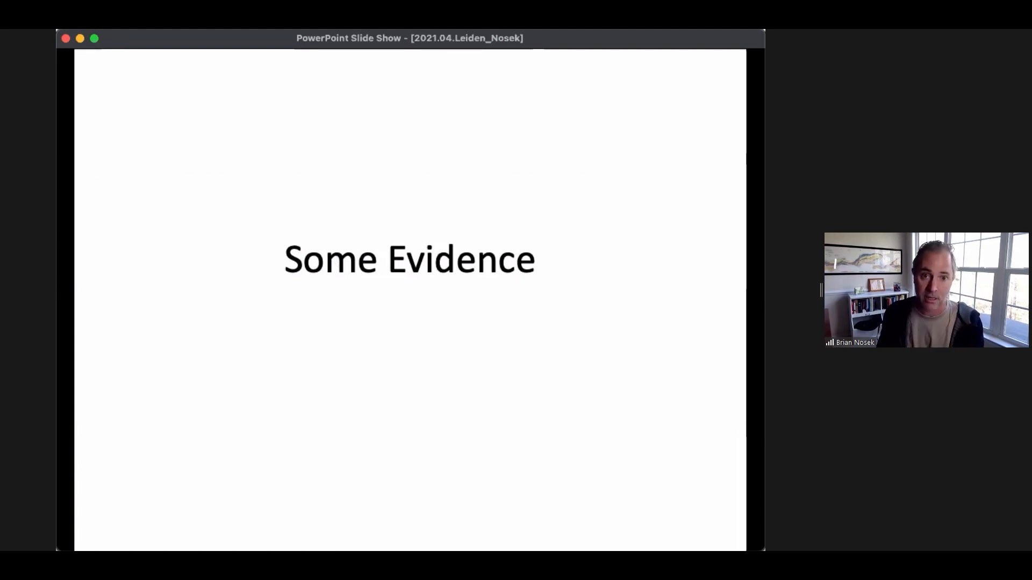
{"action": "key", "text": "right"}
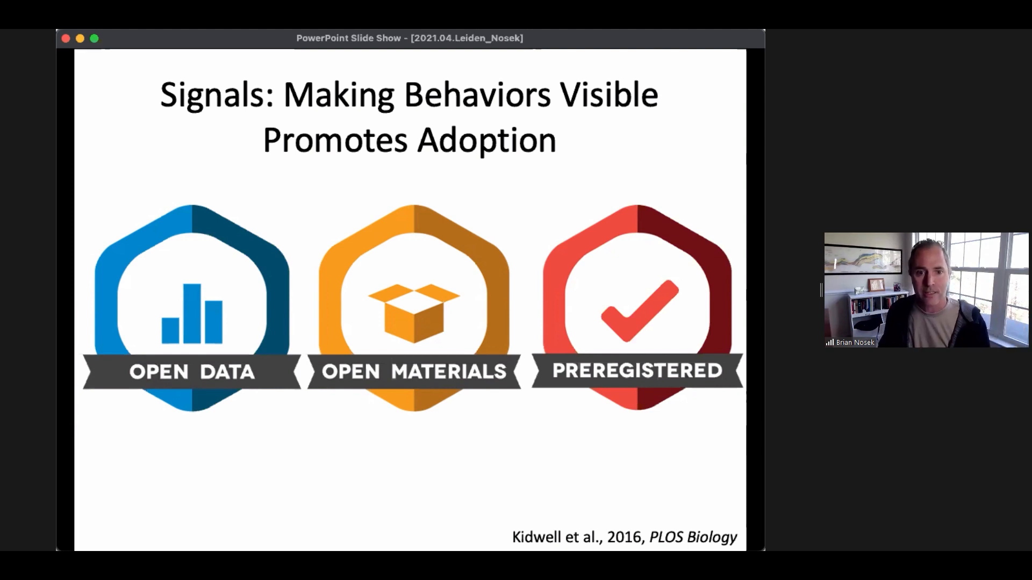
{"action": "key", "text": "right"}
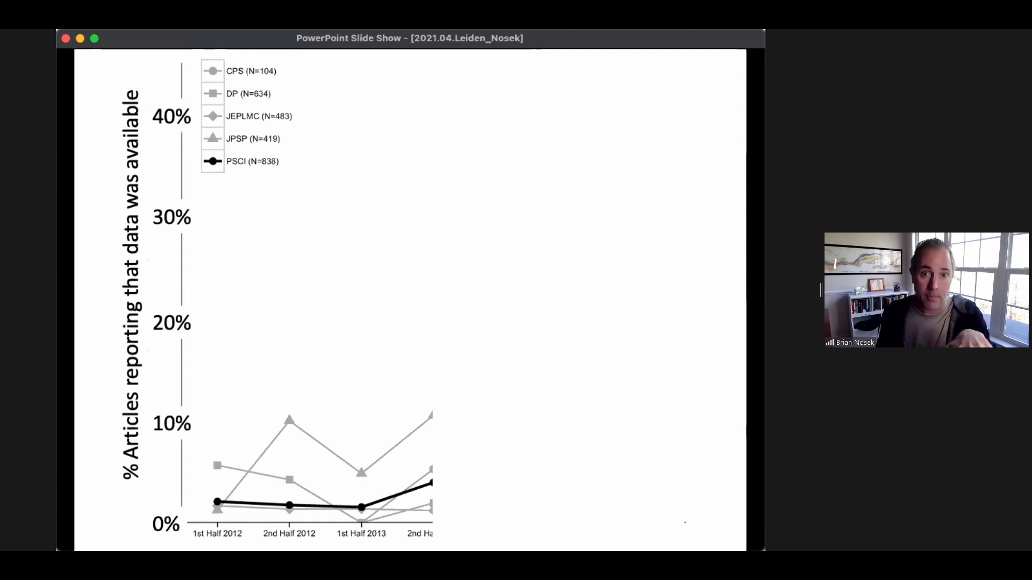
{"action": "mouse_move", "coordinate": [230, 512]}
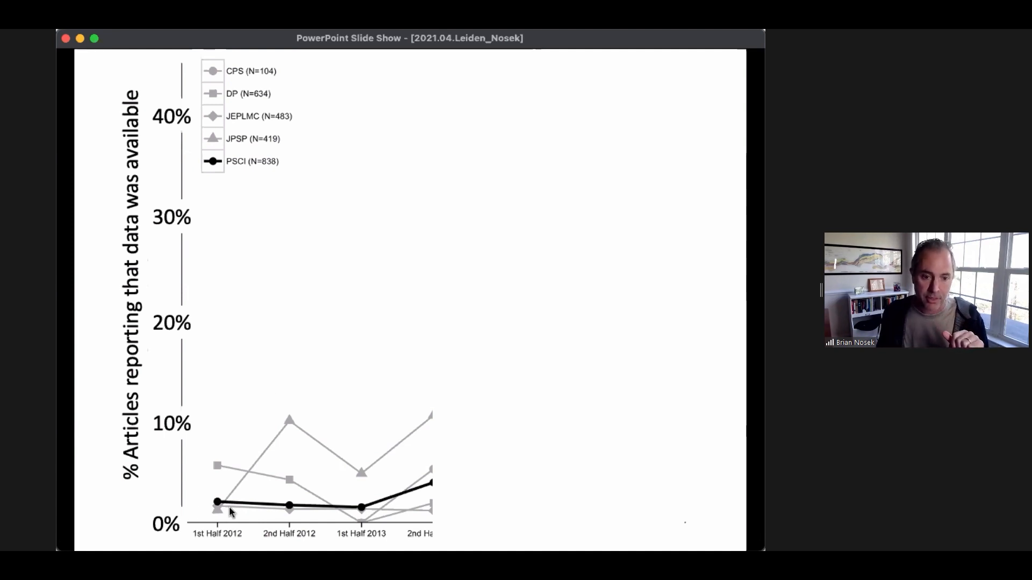
{"action": "mouse_move", "coordinate": [384, 506]}
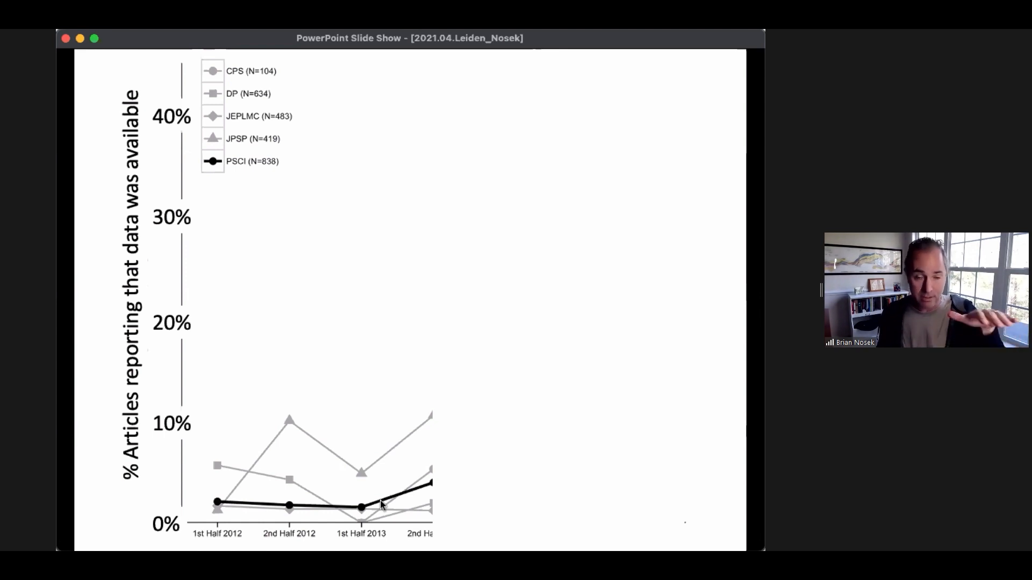
{"action": "mouse_move", "coordinate": [356, 461]}
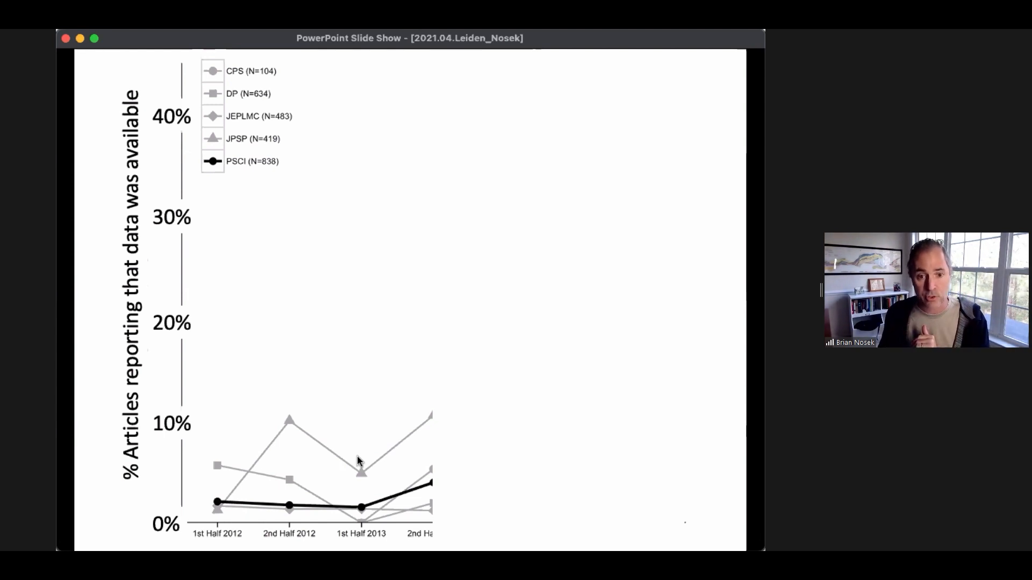
Reveal the full data-availability chart with PSCI rising to about 40%, then reach Registered Reports.
{"action": "key", "text": "right"}
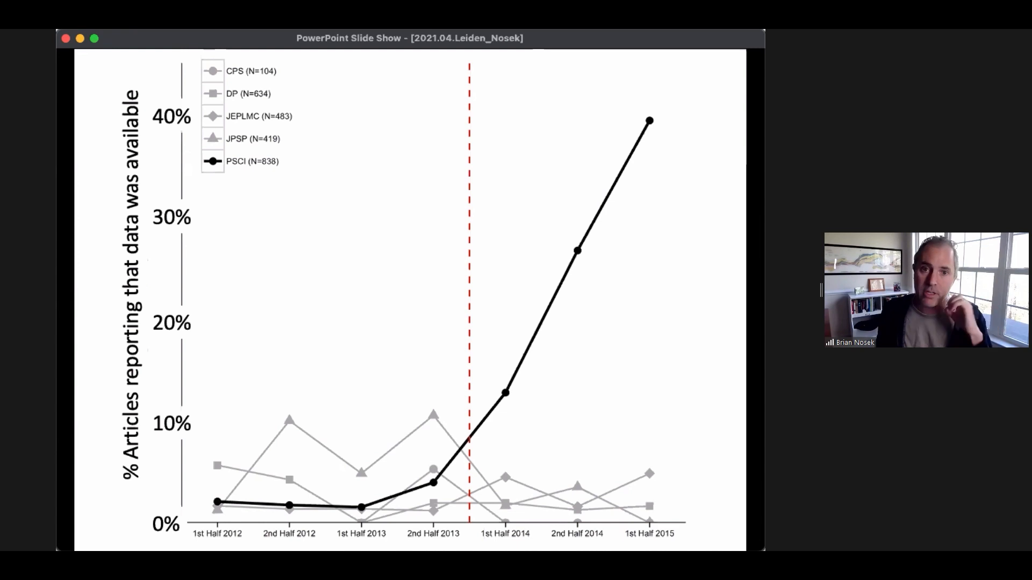
{"action": "key", "text": "right"}
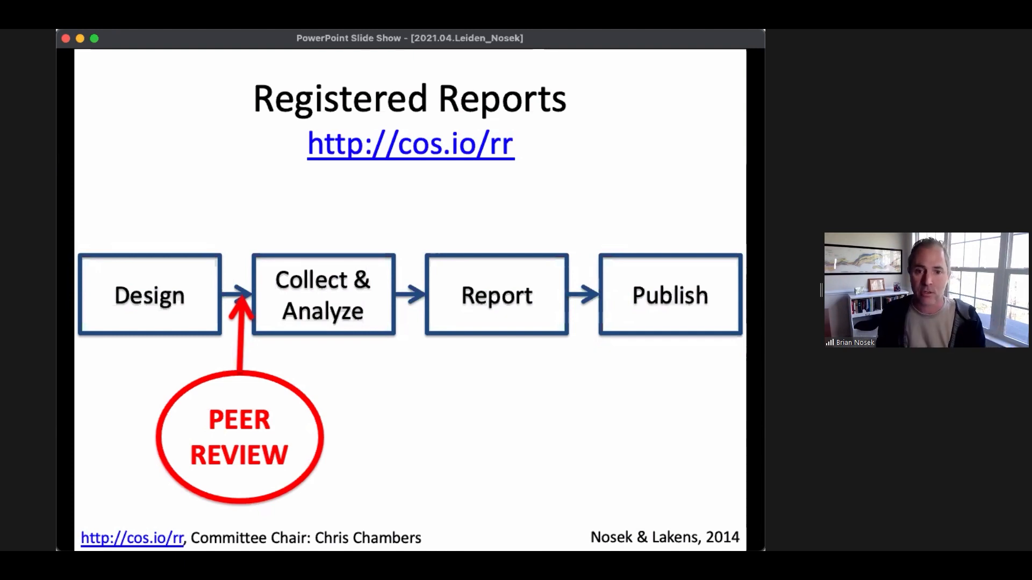
Advance to the 'Registered Reports are working as intended' hypothesis support chart.
{"action": "key", "text": "right"}
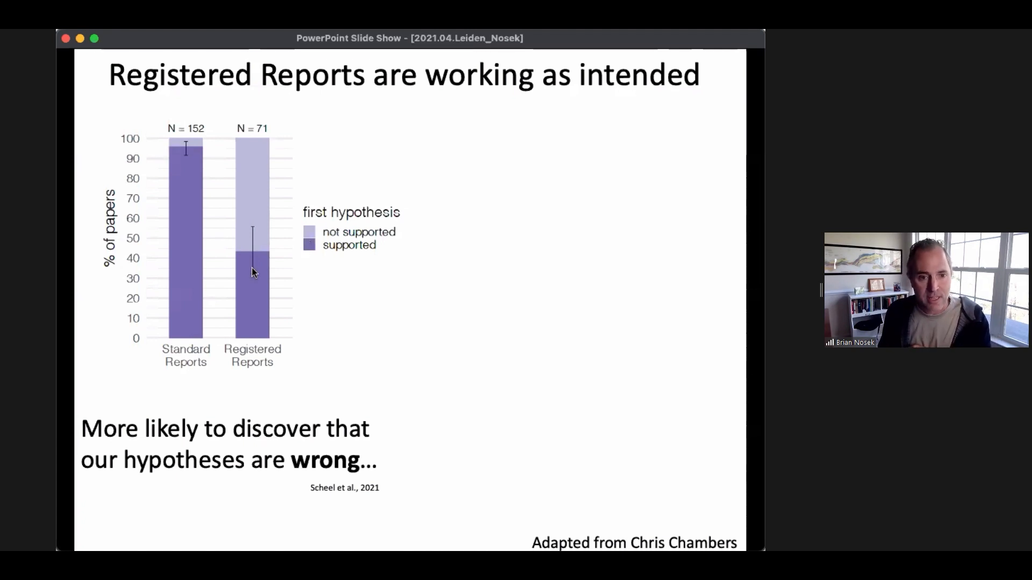
{"action": "mouse_move", "coordinate": [262, 254]}
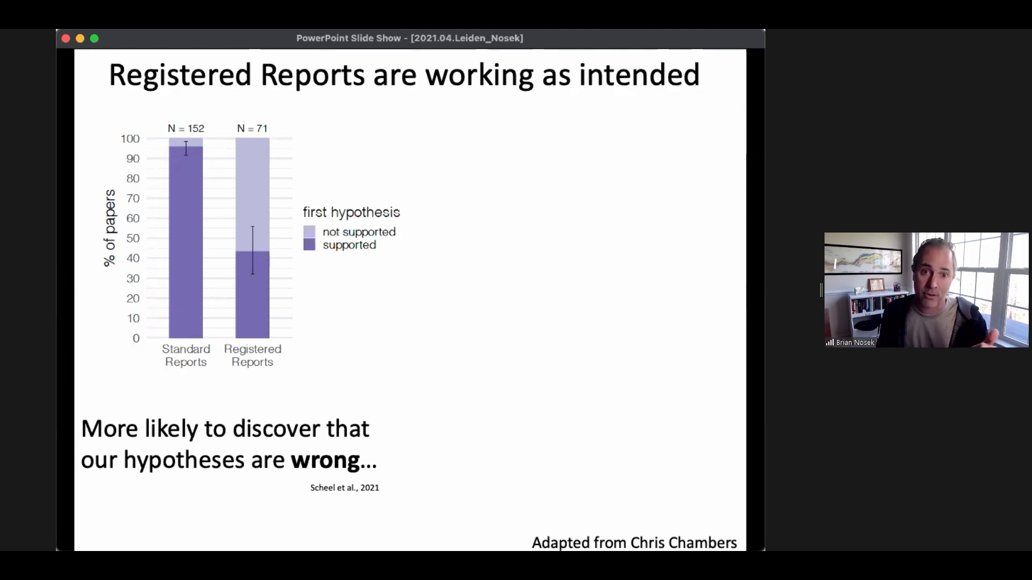
{"action": "mouse_move", "coordinate": [248, 252]}
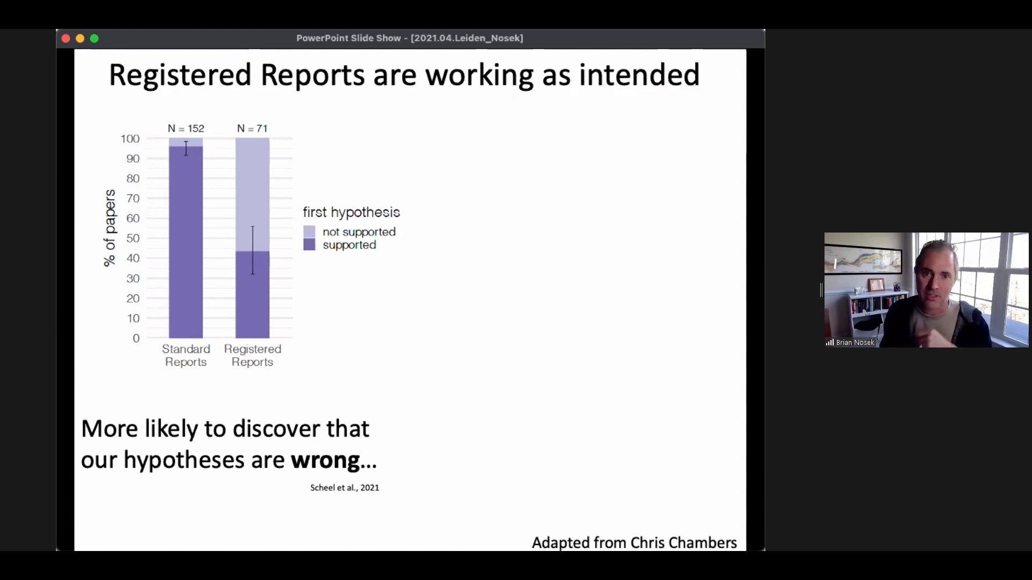
Reveal the second chart showing Registered Reports articles well cited relative to JIF.
{"action": "key", "text": "right"}
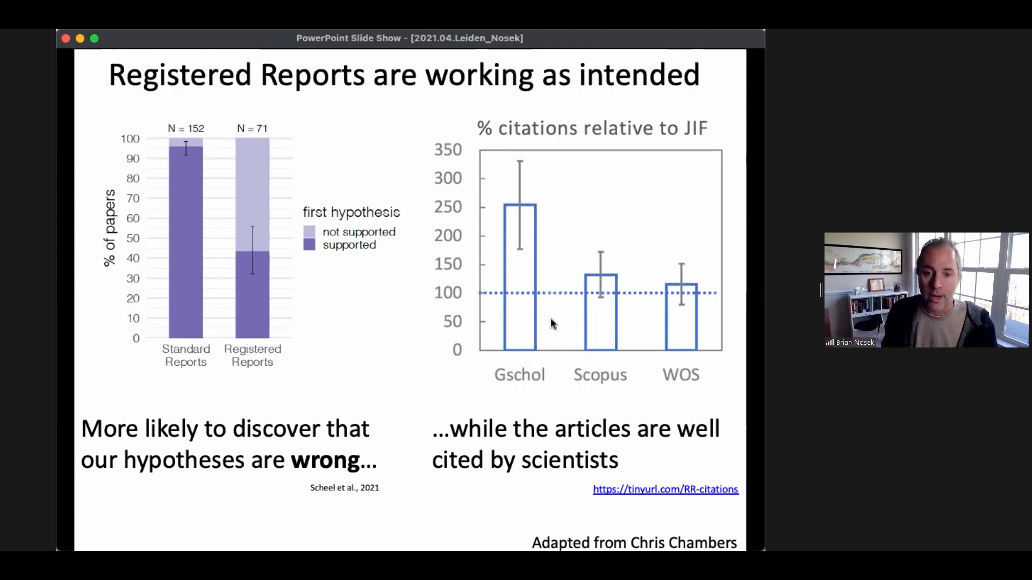
{"action": "mouse_move", "coordinate": [681, 297]}
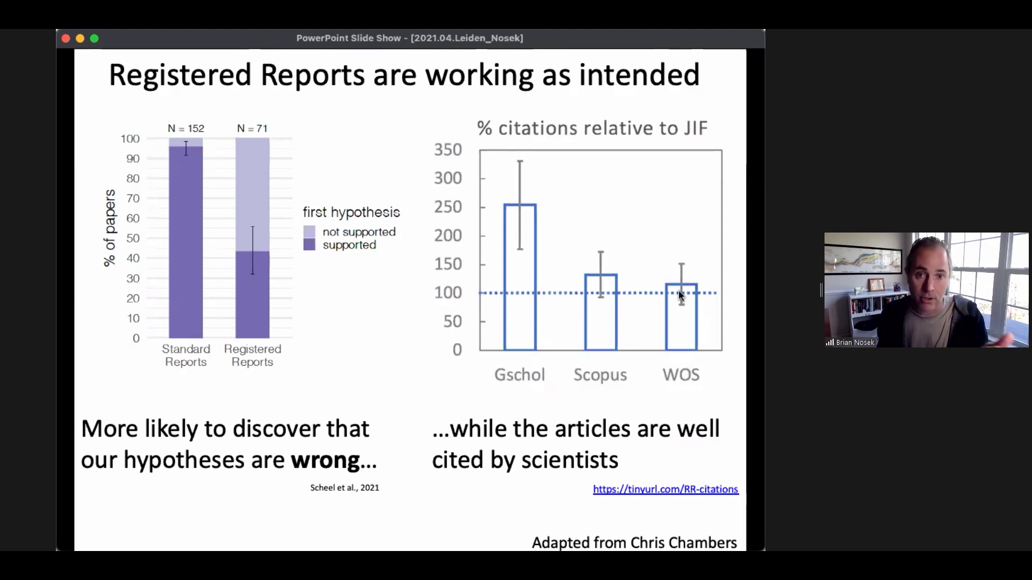
{"action": "mouse_move", "coordinate": [611, 294]}
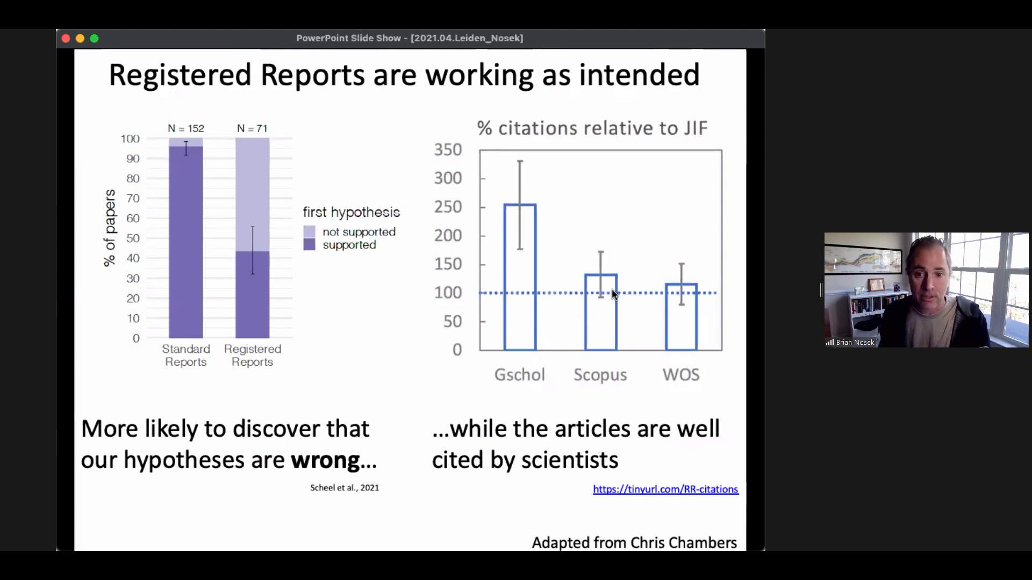
{"action": "mouse_move", "coordinate": [589, 298]}
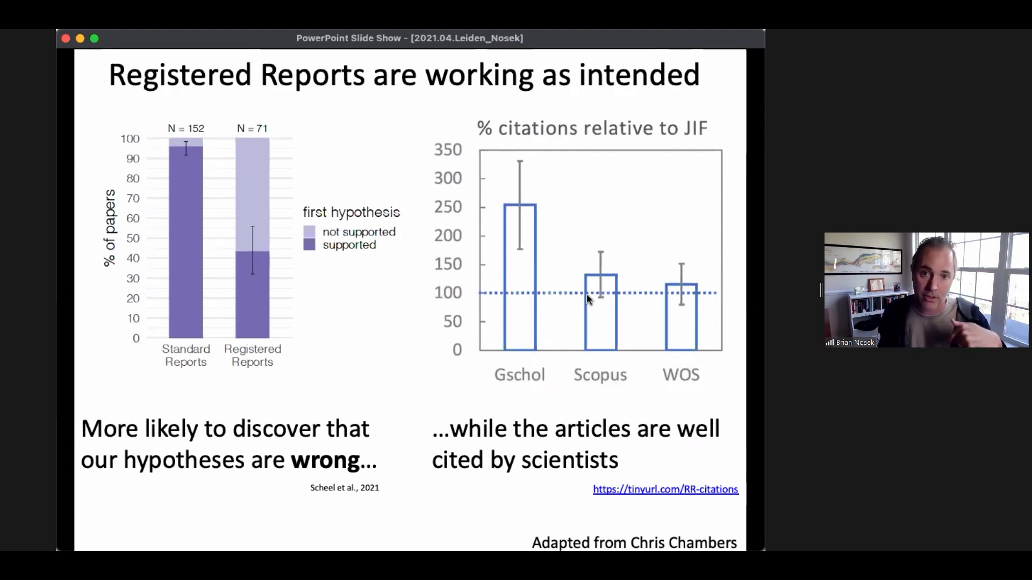
{"action": "mouse_move", "coordinate": [556, 296]}
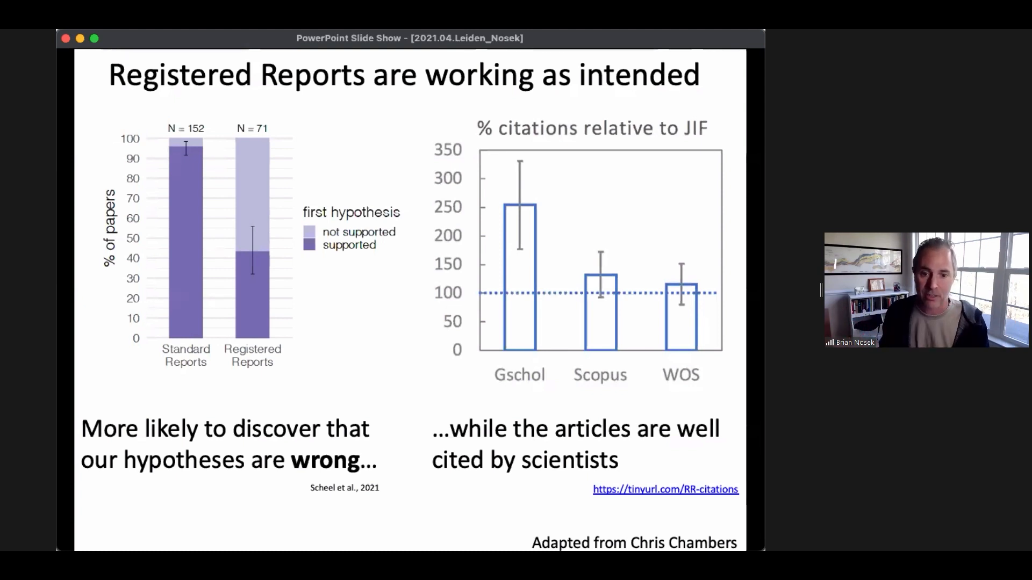
Advance to 'Evaluating Registered Reports' listing 29 reports, 57 comparison articles, 353 reviewers, 19 criteria.
{"action": "key", "text": "right"}
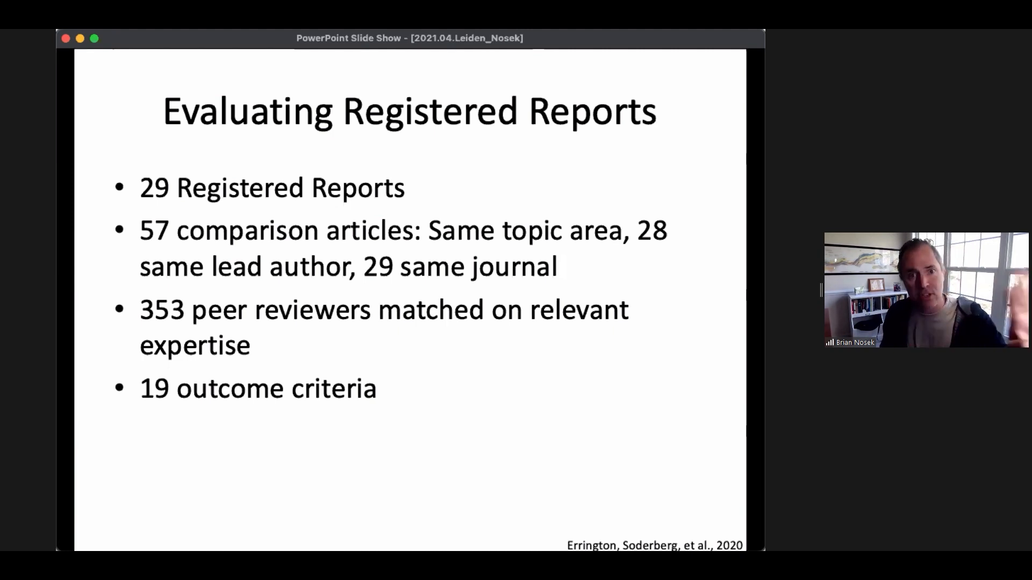
Show the reviewer evaluation chart rating Registered Reports higher before and after outcomes.
{"action": "key", "text": "right"}
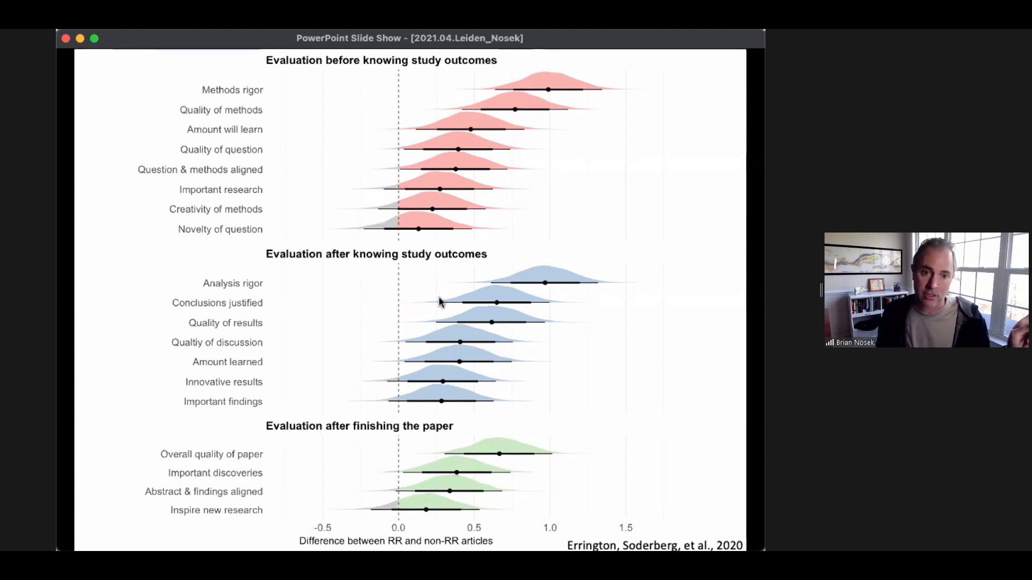
{"action": "mouse_move", "coordinate": [432, 217]}
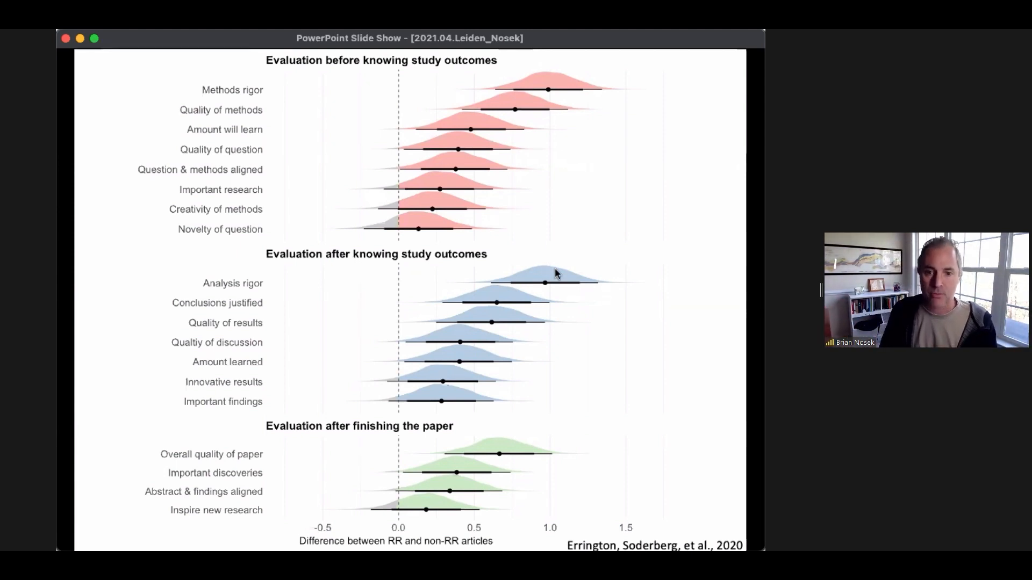
{"action": "mouse_move", "coordinate": [567, 281]}
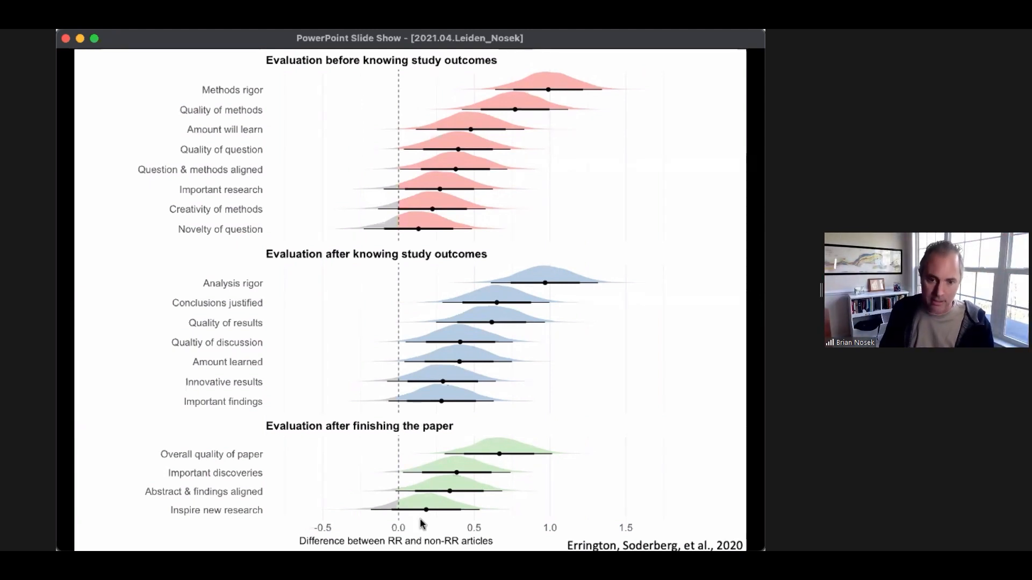
{"action": "mouse_move", "coordinate": [479, 476]}
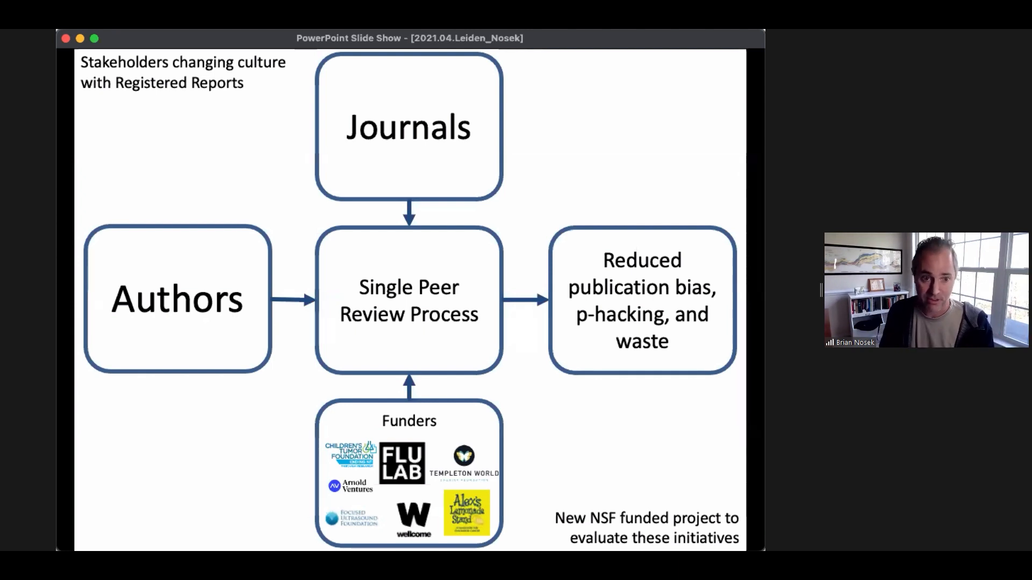
Advance to the chart of registered OSF users climbing from 2012 to 2020.
{"action": "key", "text": "right"}
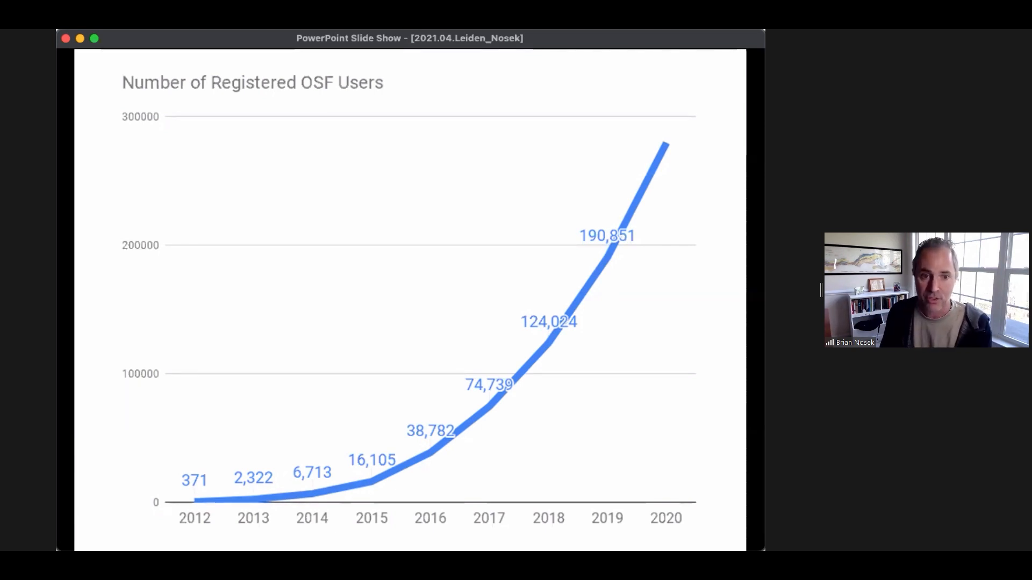
Advance to the OSF study registrations chart rising from 38 in 2012 to 35,675 in 2019.
{"action": "key", "text": "right"}
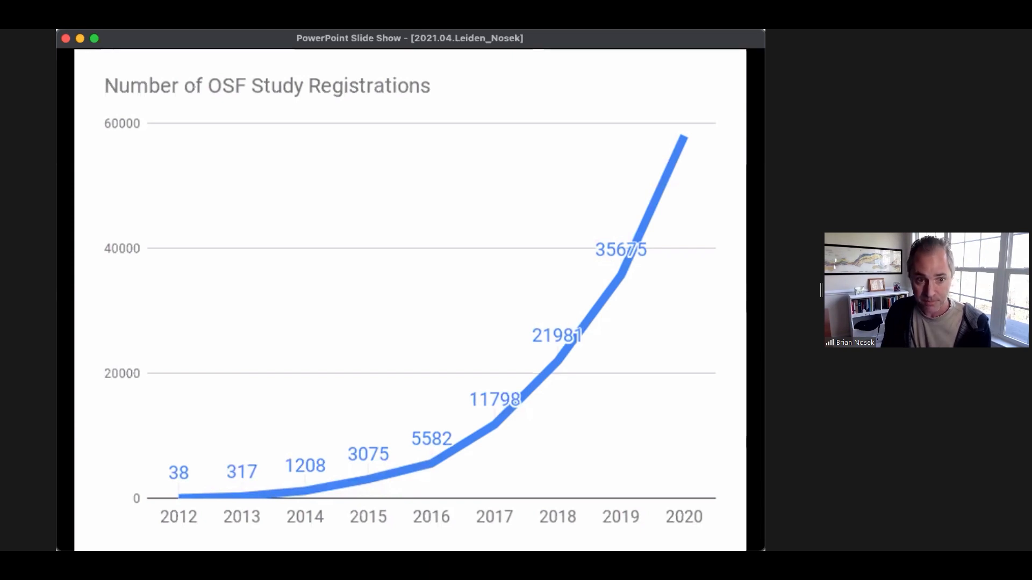
{"action": "key", "text": "right"}
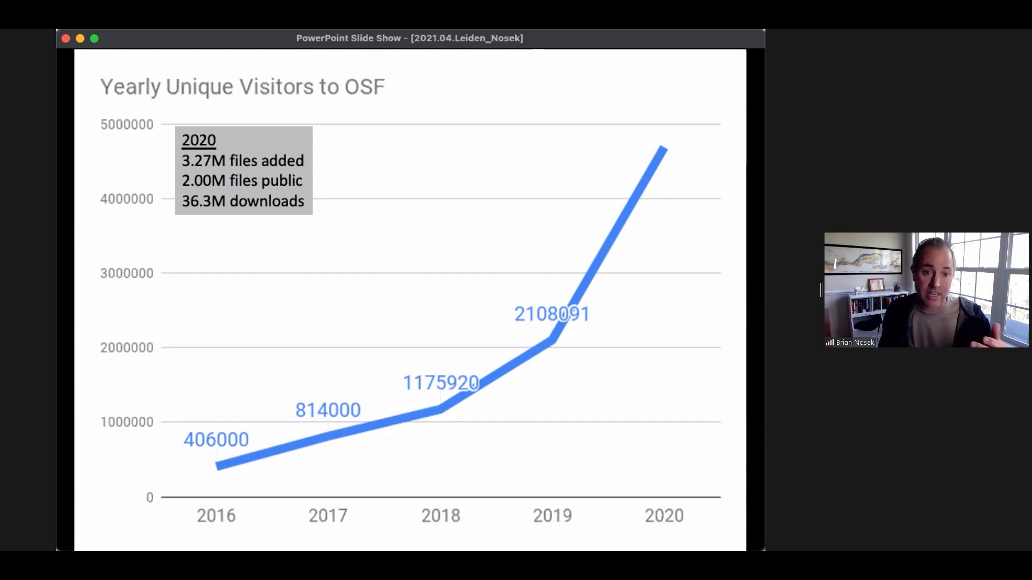
{"action": "mouse_move", "coordinate": [245, 224]}
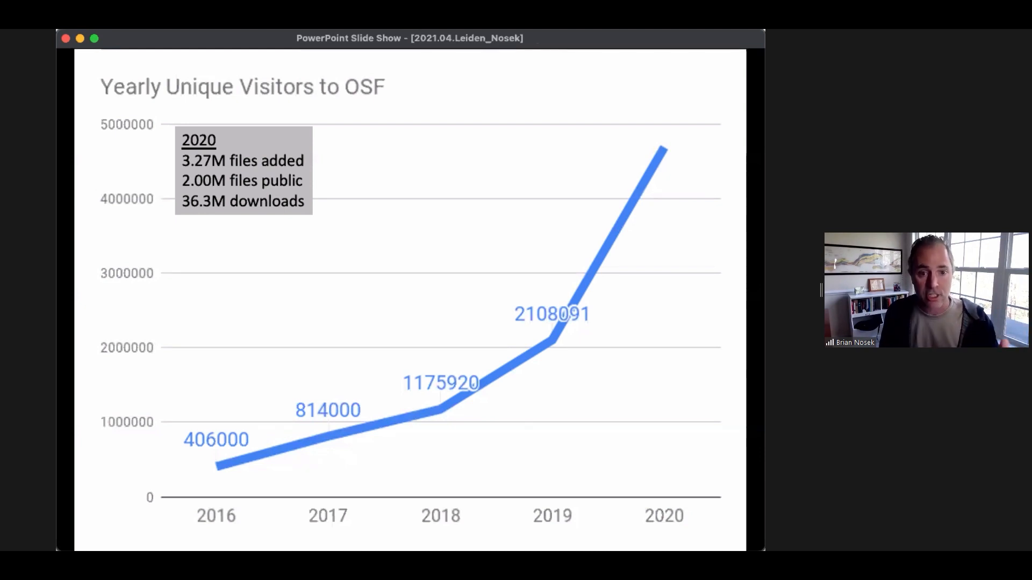
Move past the OSF visitors chart to the ecosystem slide of universities, publishers, funders and societies.
{"action": "key", "text": "right"}
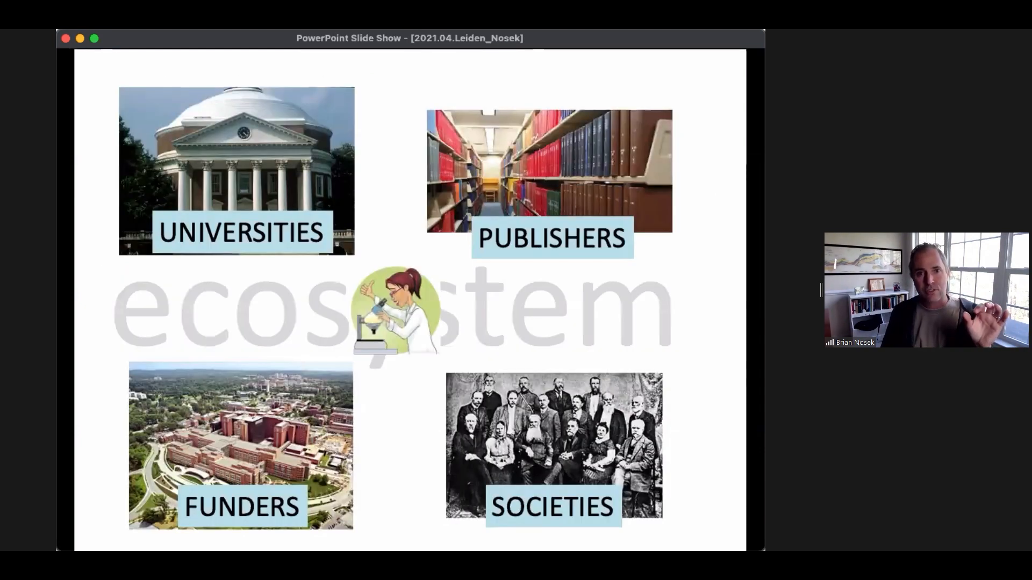